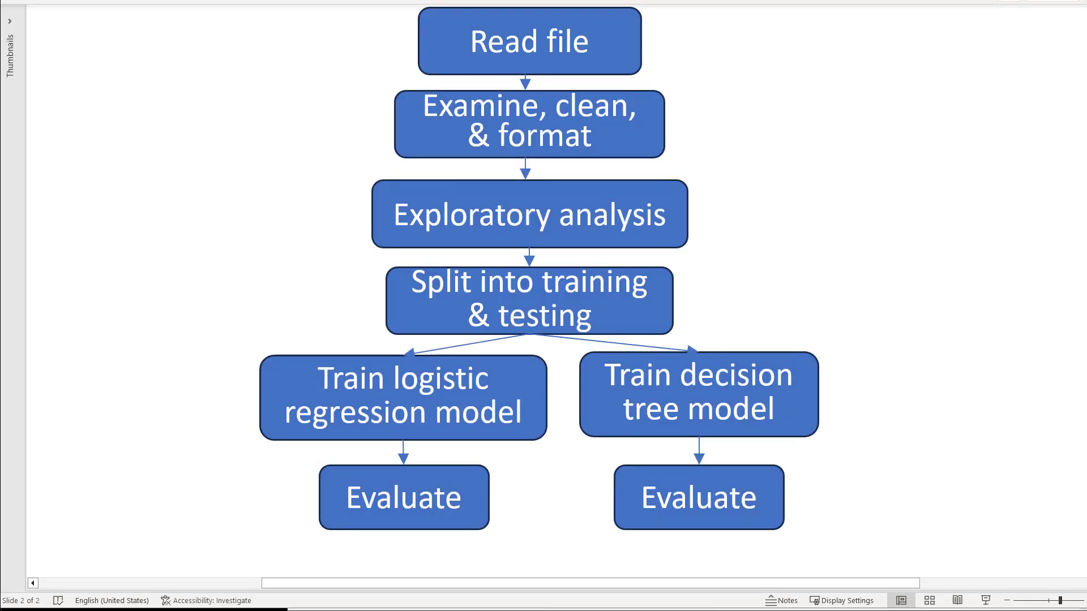
mouse_move(630, 48)
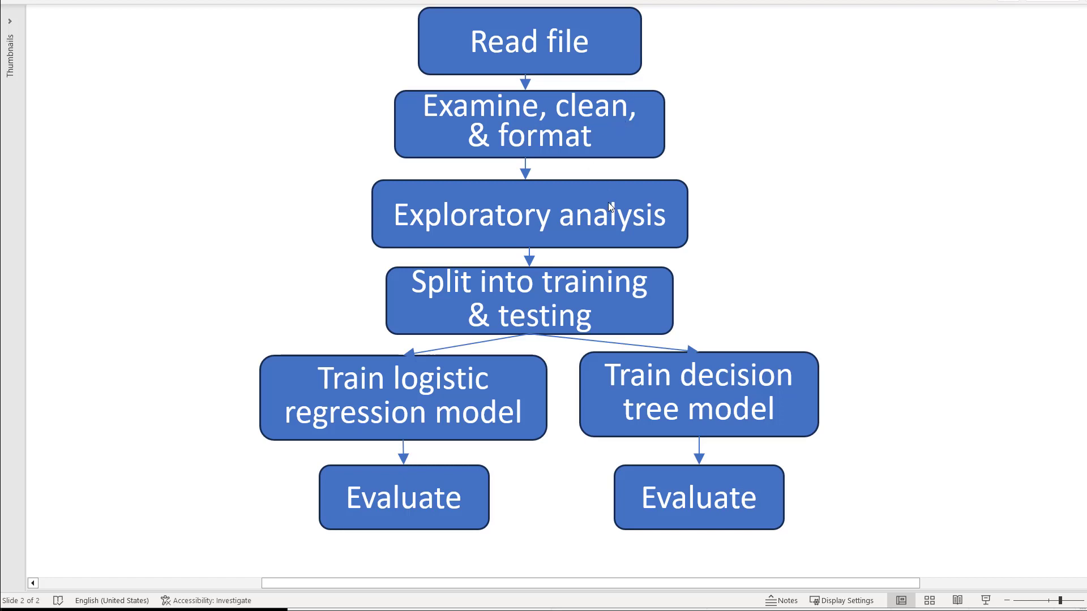
mouse_move(592, 222)
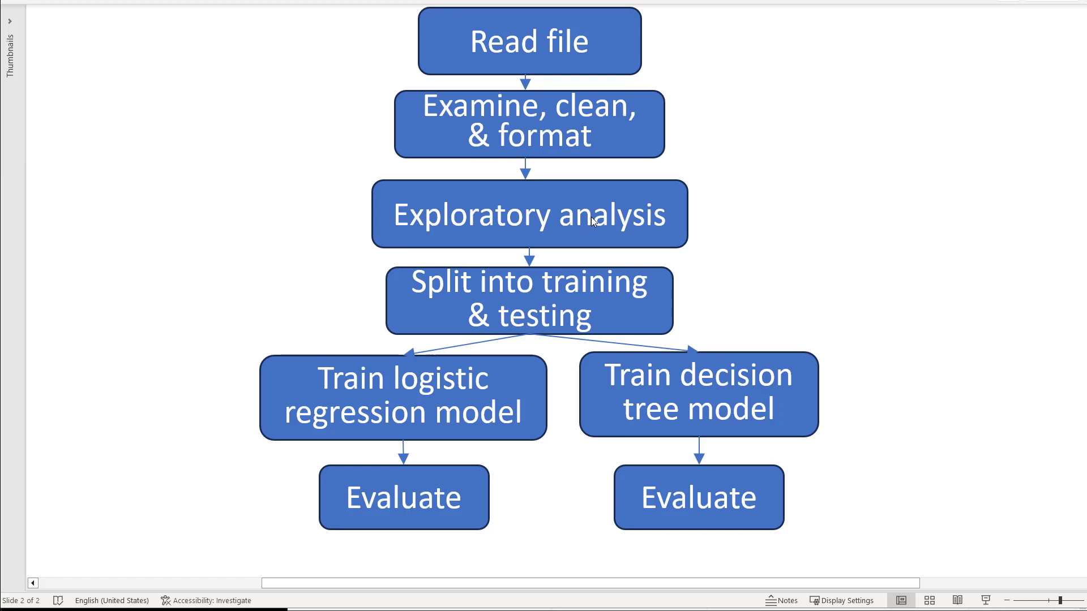
mouse_move(579, 313)
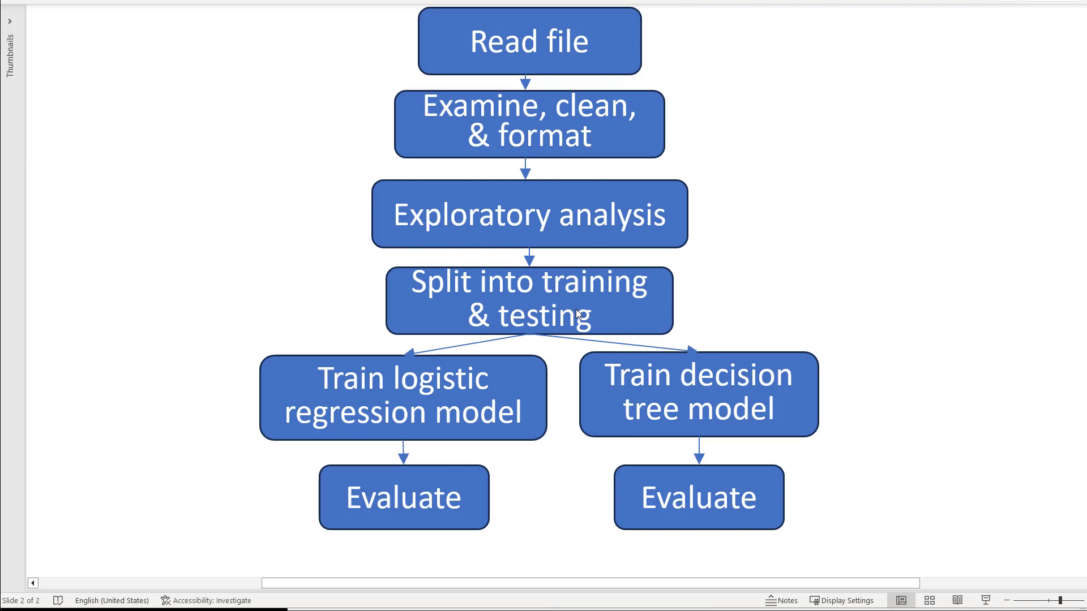
mouse_move(471, 390)
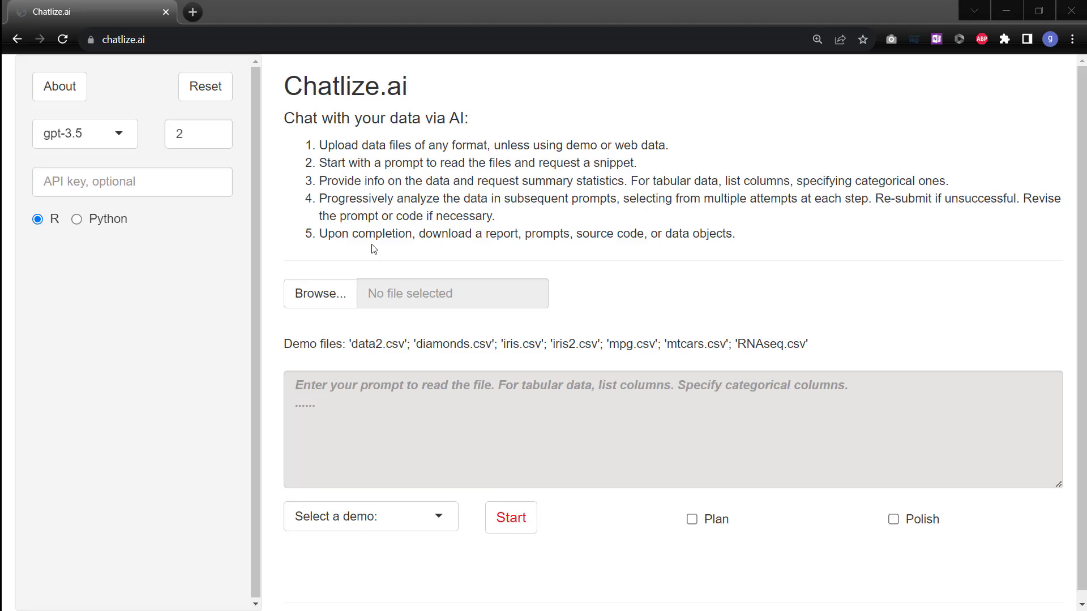
mouse_move(319, 294)
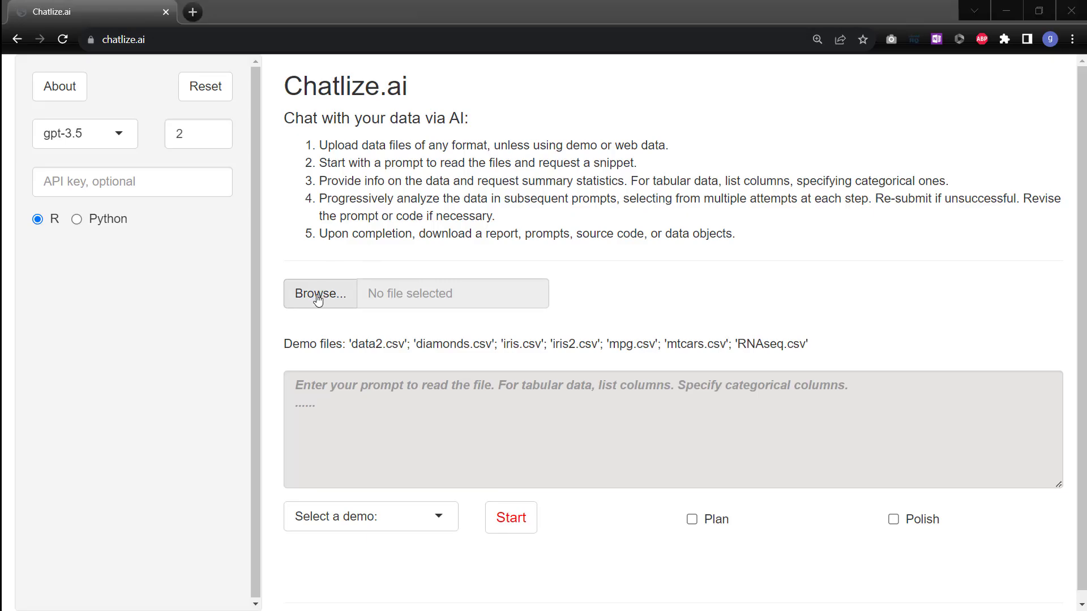
Upload data2.csv and start the first prompt reading it with Sp categorical (C or V).
click(320, 293)
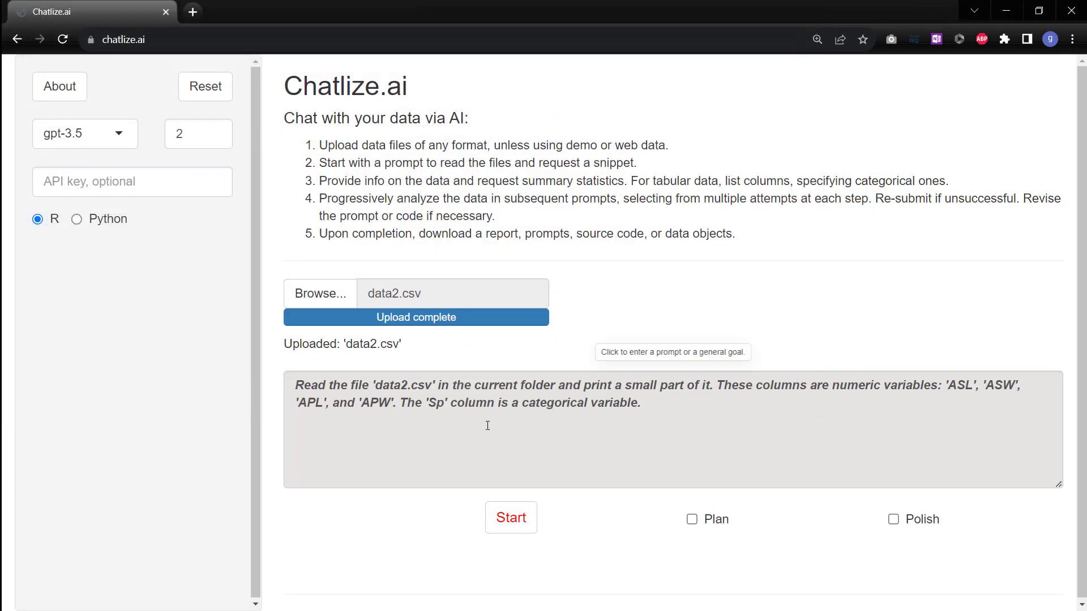
mouse_move(715, 400)
text( with values of C or V)
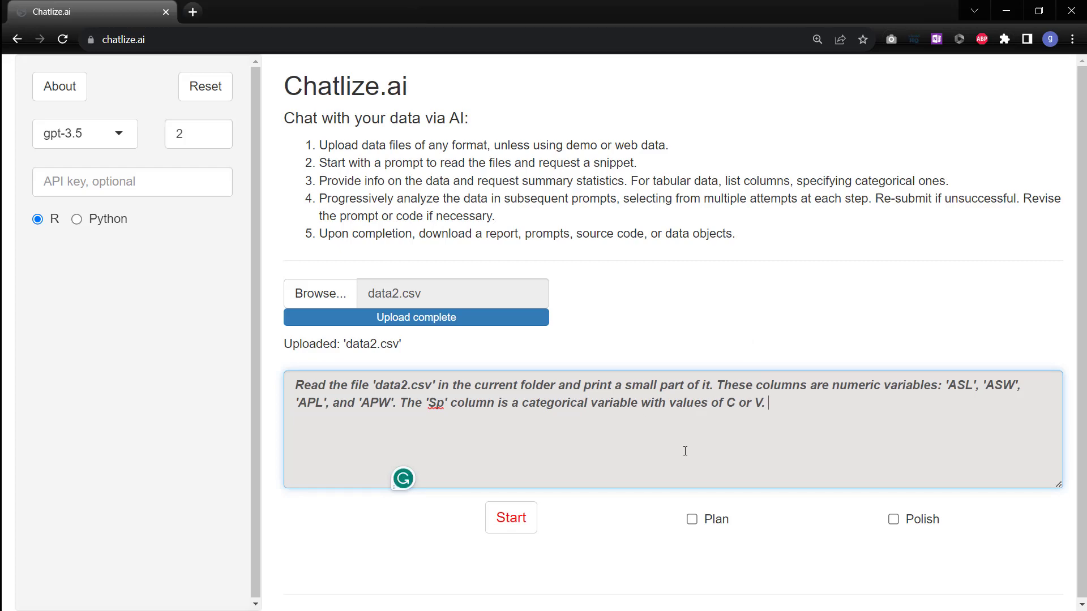
click(511, 517)
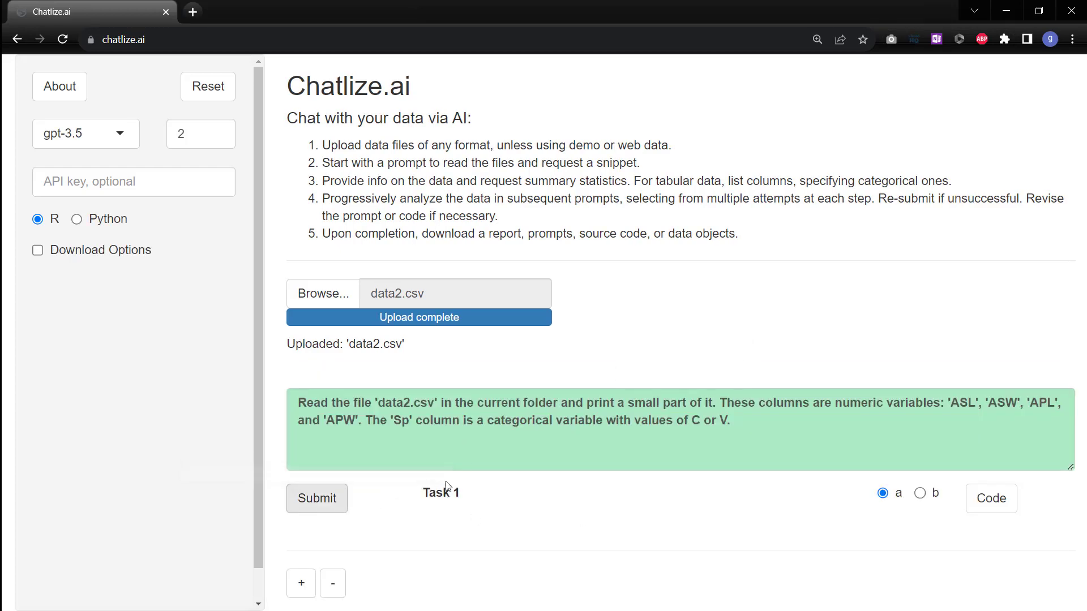
Run tasks 1–3: read the file, summarise its structure, and make Sp a factor with reference C.
click(316, 498)
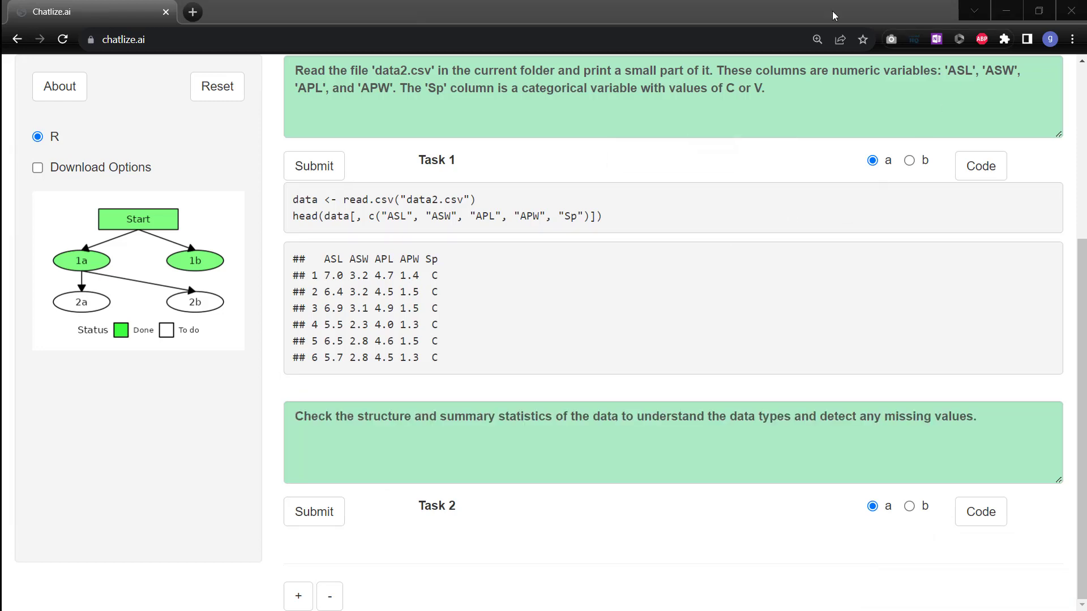
click(314, 512)
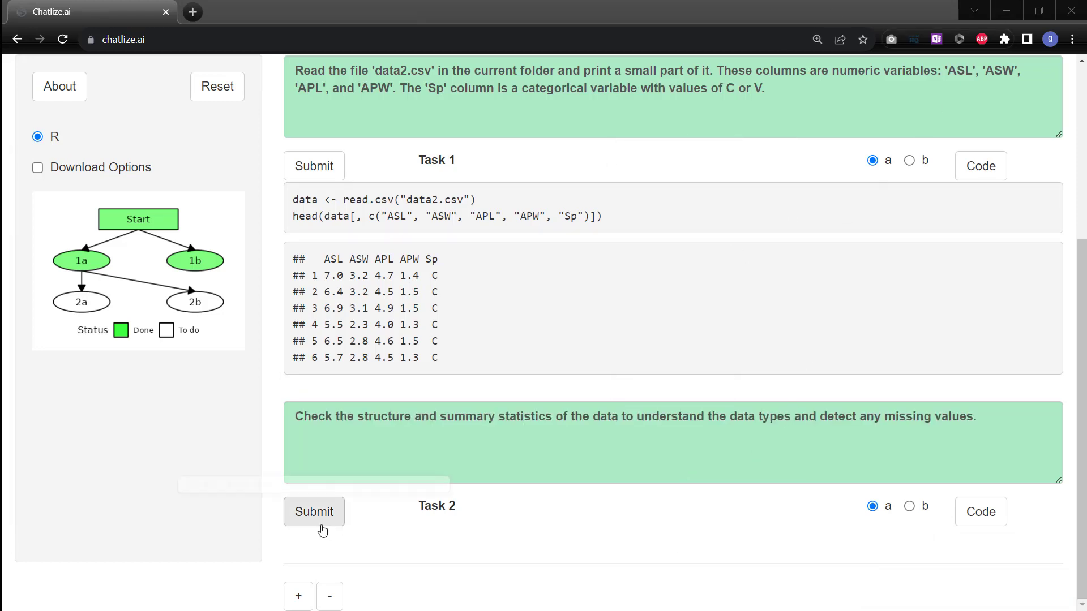
click(314, 512)
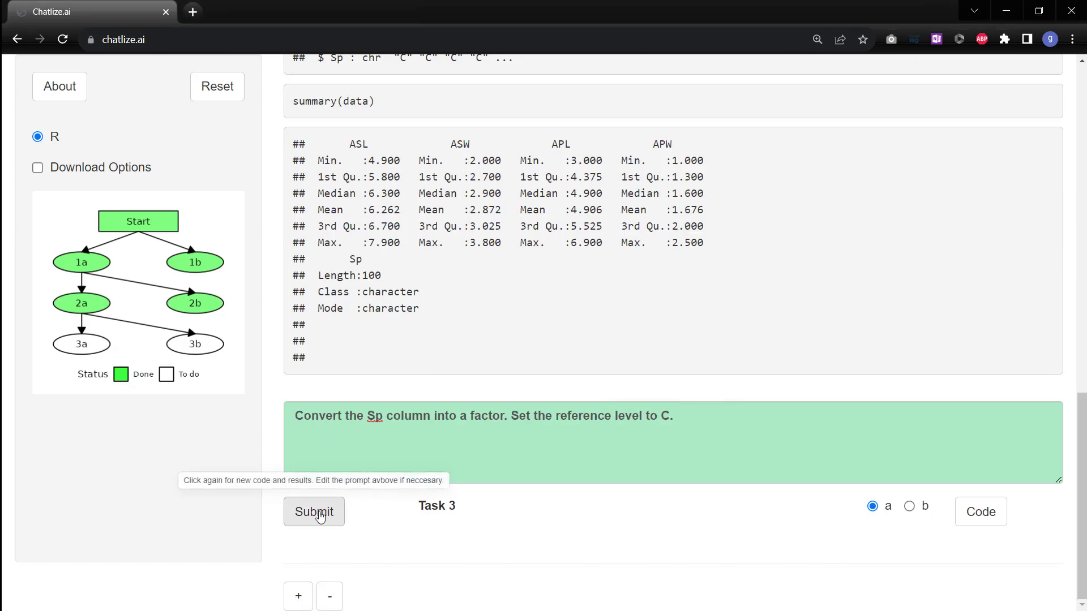
Split the data 70/30 into training and testing sets and enter the logistic regression prompt.
click(313, 512)
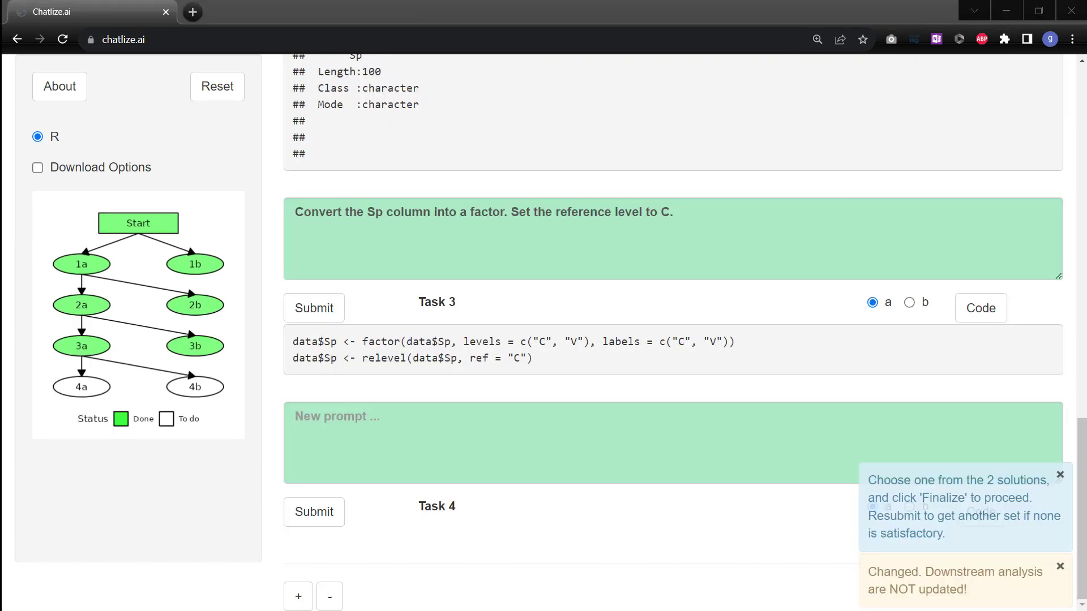
click(314, 308)
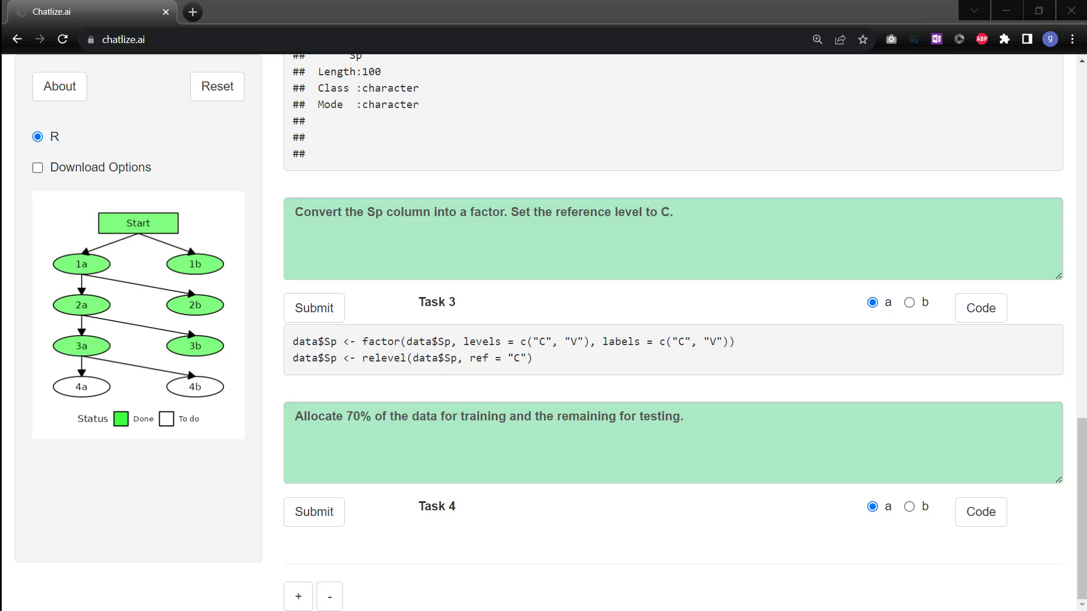
click(313, 512)
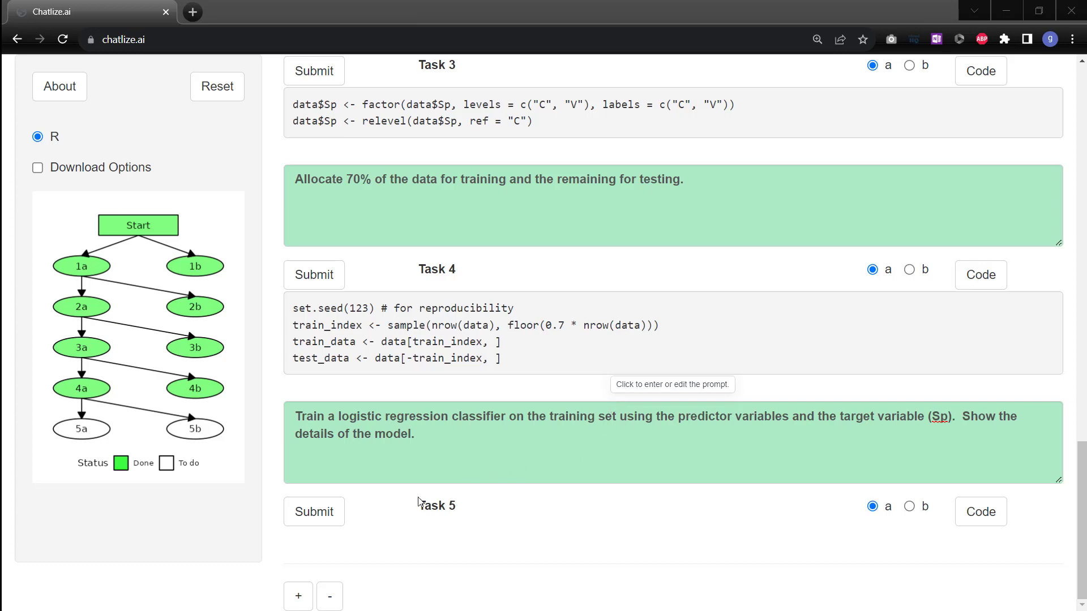
Train the logistic regression classifier, keeping solution a, and evaluate it on the training data.
click(314, 511)
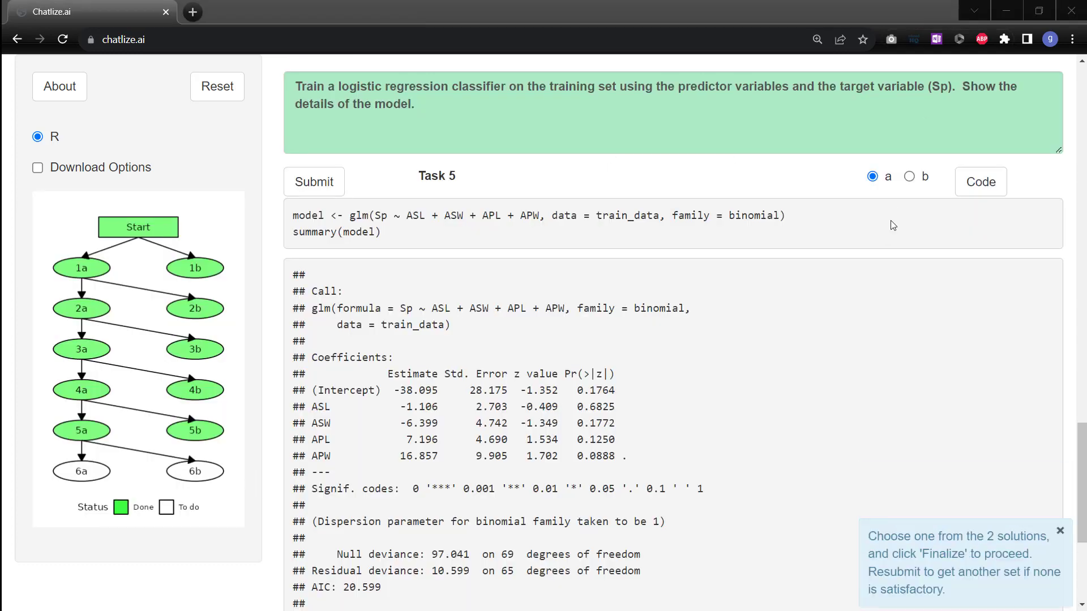
click(909, 176)
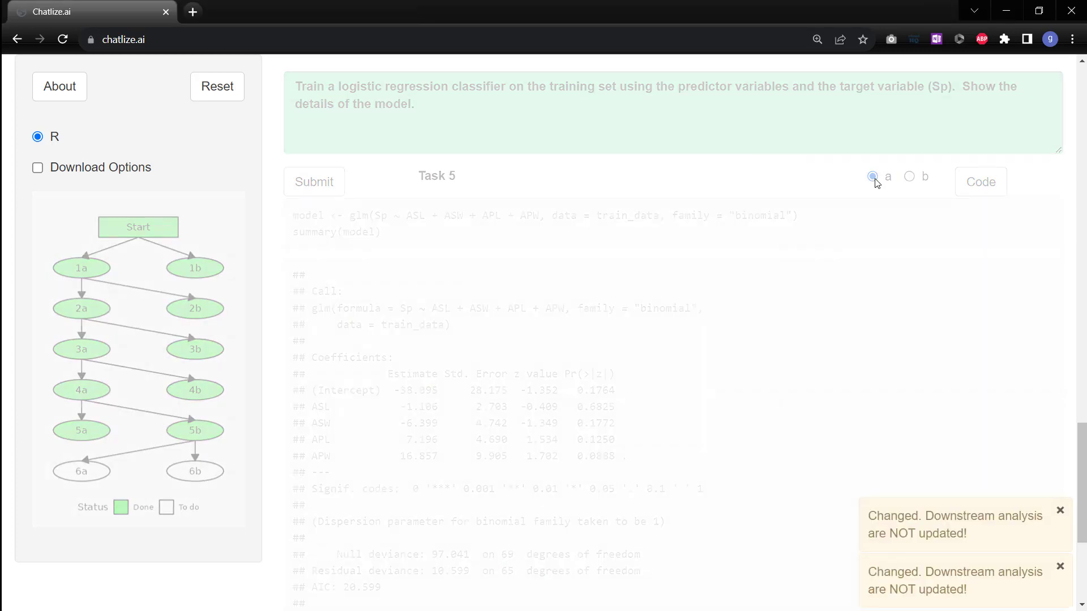
scroll(down, 3)
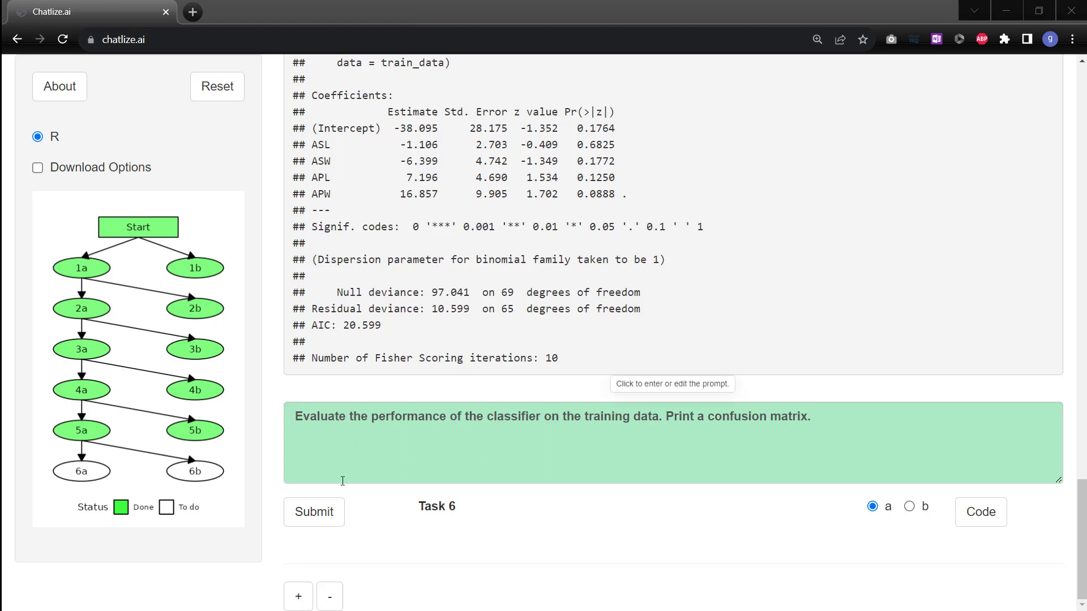
click(313, 512)
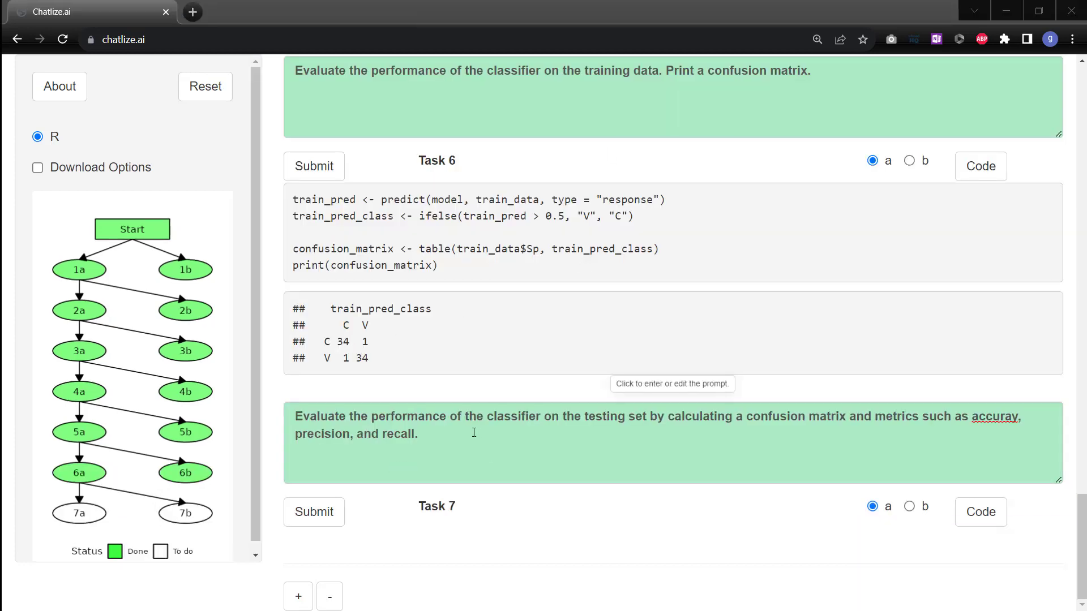
Review the ROC/AUC and decision tree results, then reveal the Download Options.
scroll(down, 3)
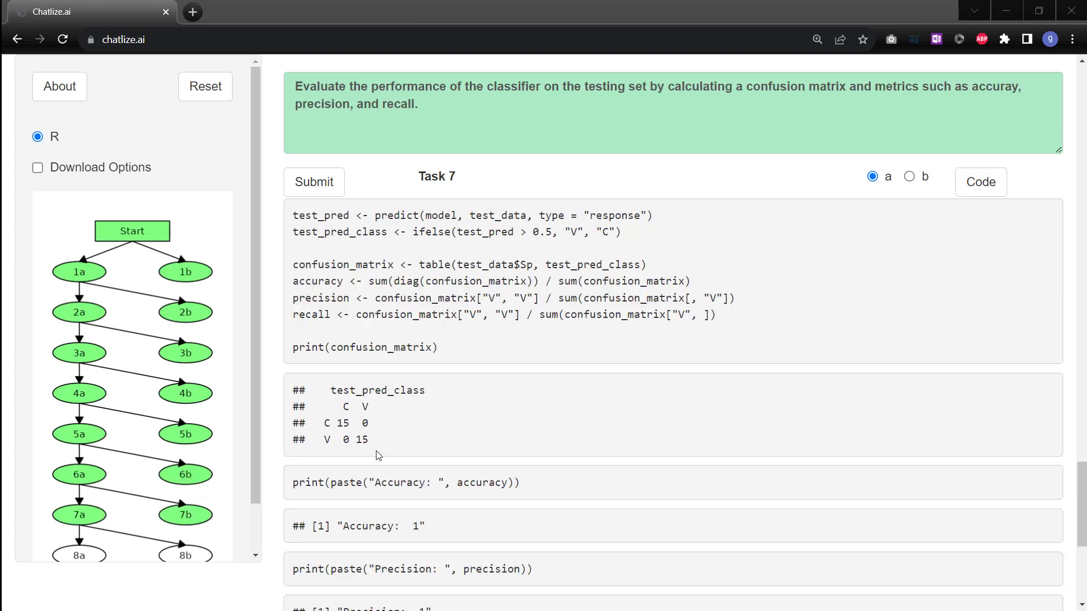
scroll(down, 3)
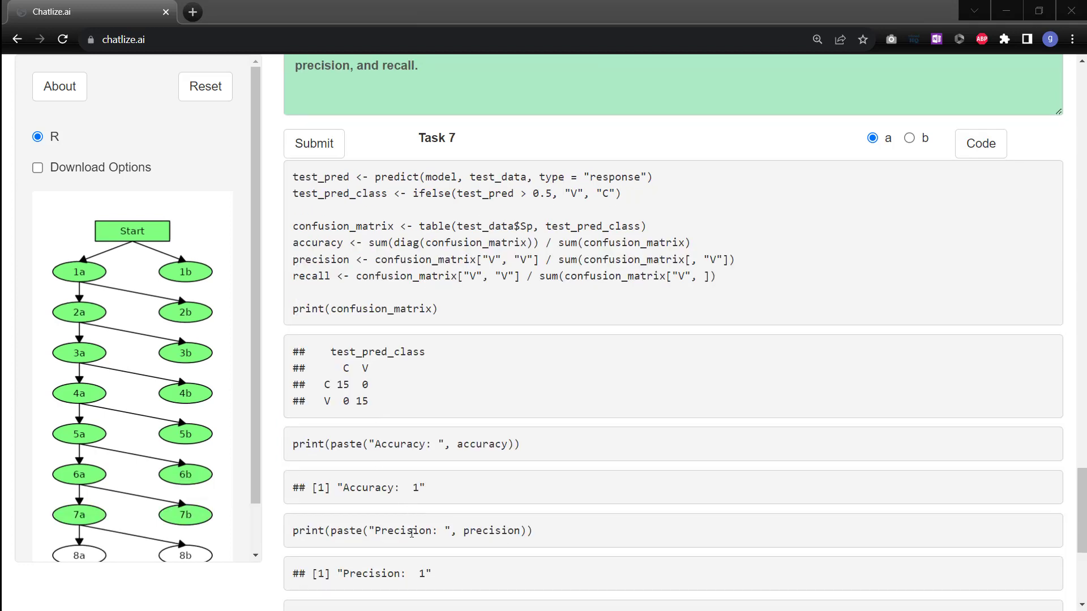
scroll(down, 3)
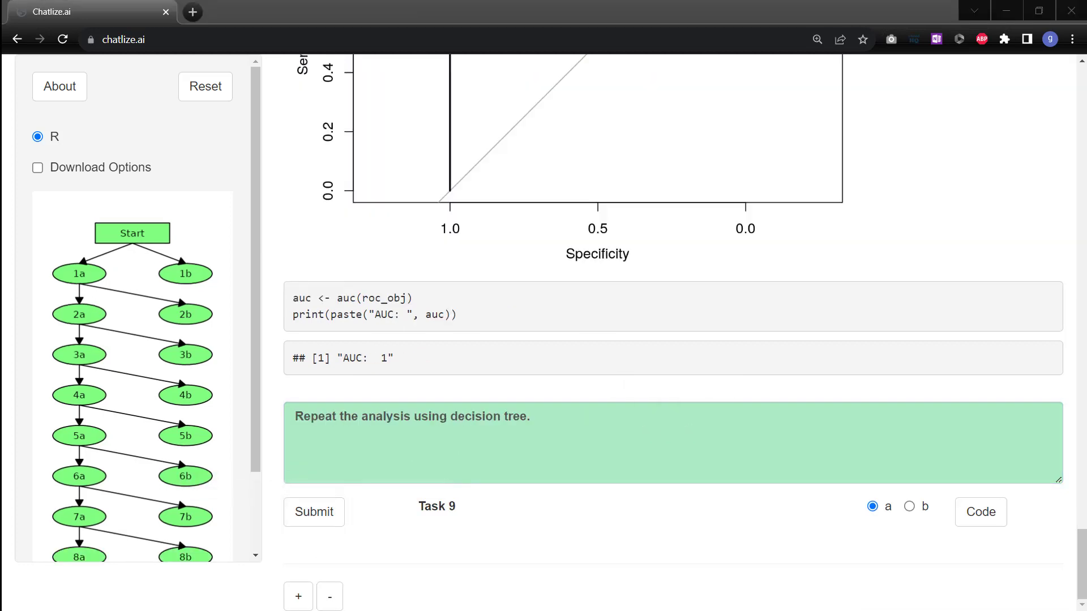
scroll(down, 3)
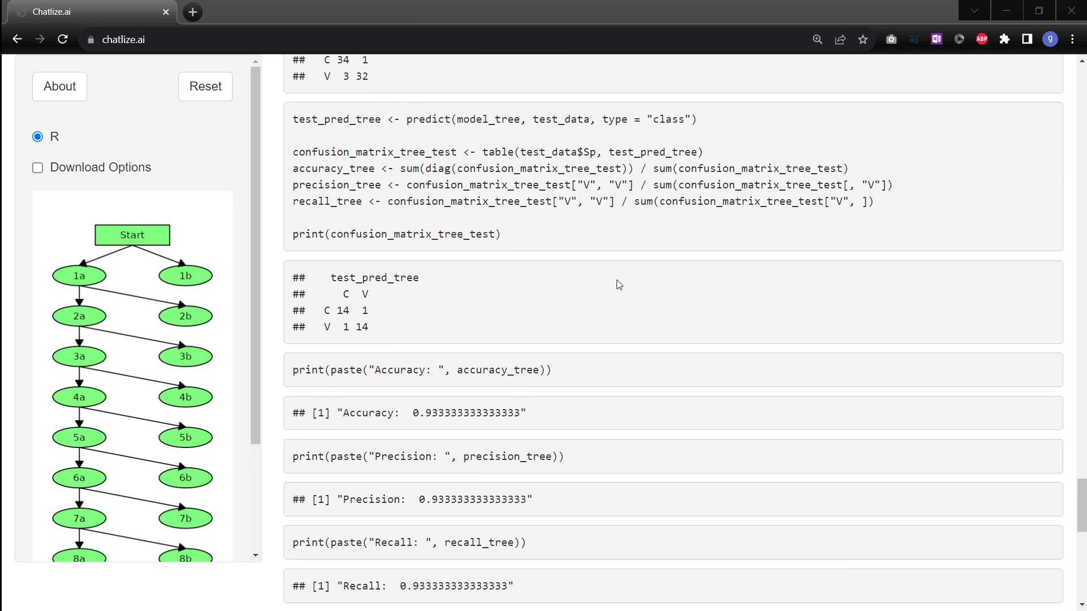
click(38, 168)
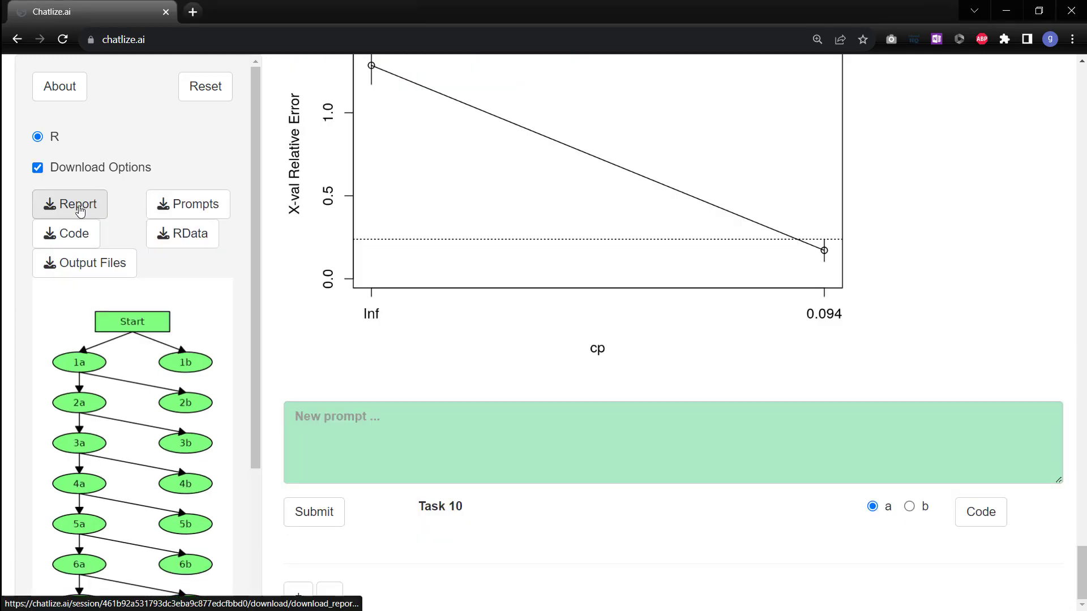
View the downloaded decision-tree classifier HTML report and return to the Chatlize.ai session.
click(69, 203)
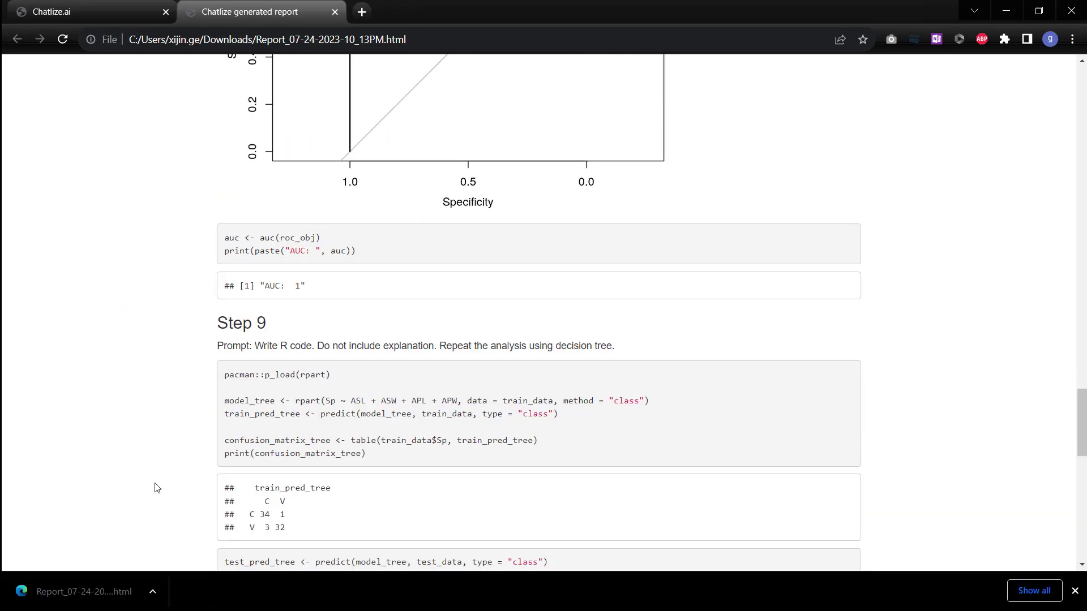
scroll(down, 3)
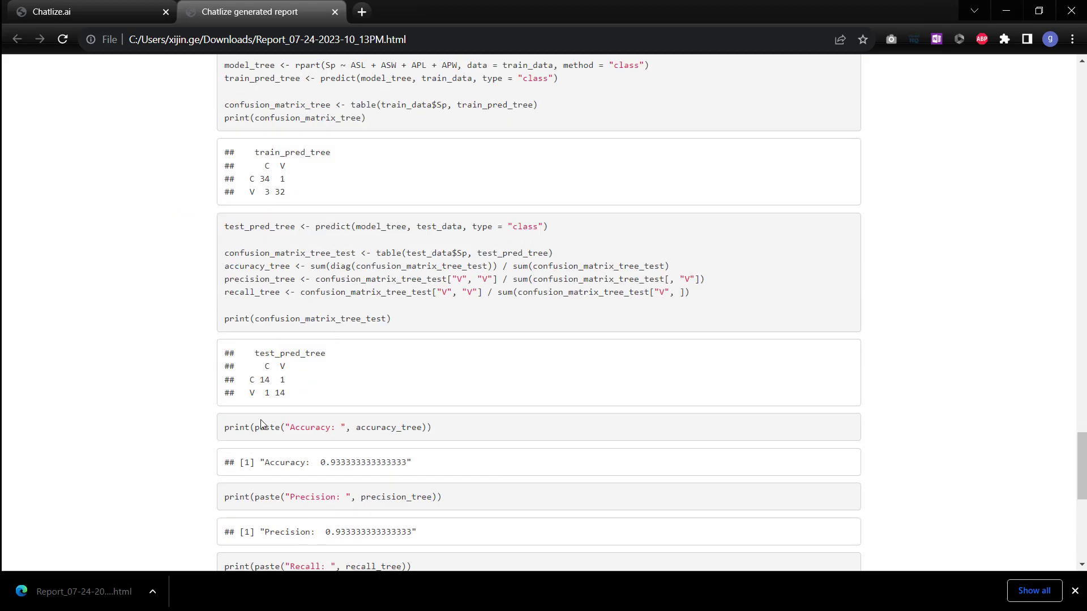
click(91, 11)
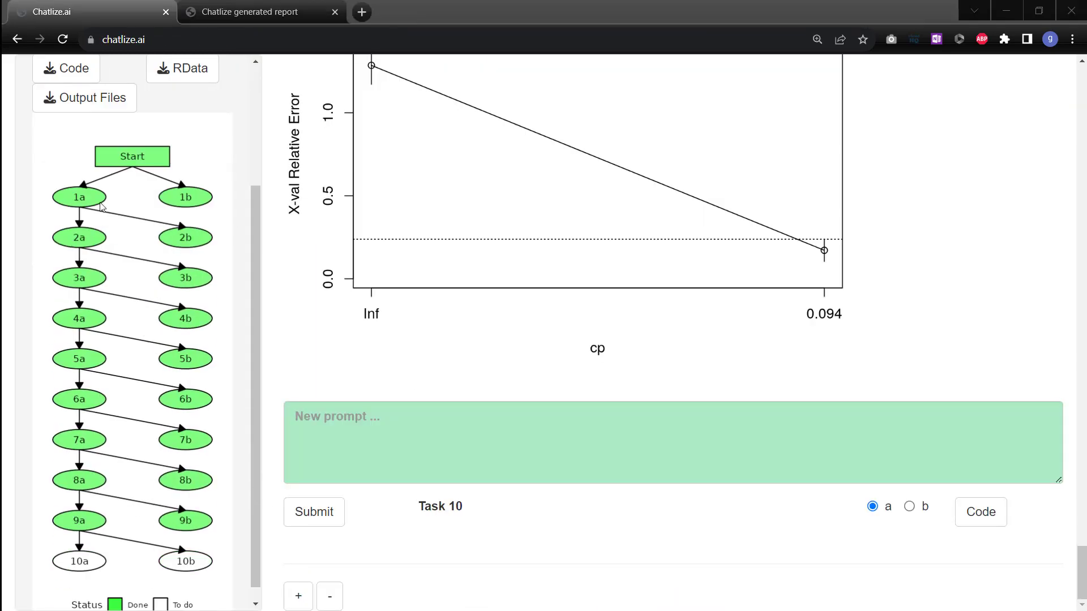
mouse_move(88, 240)
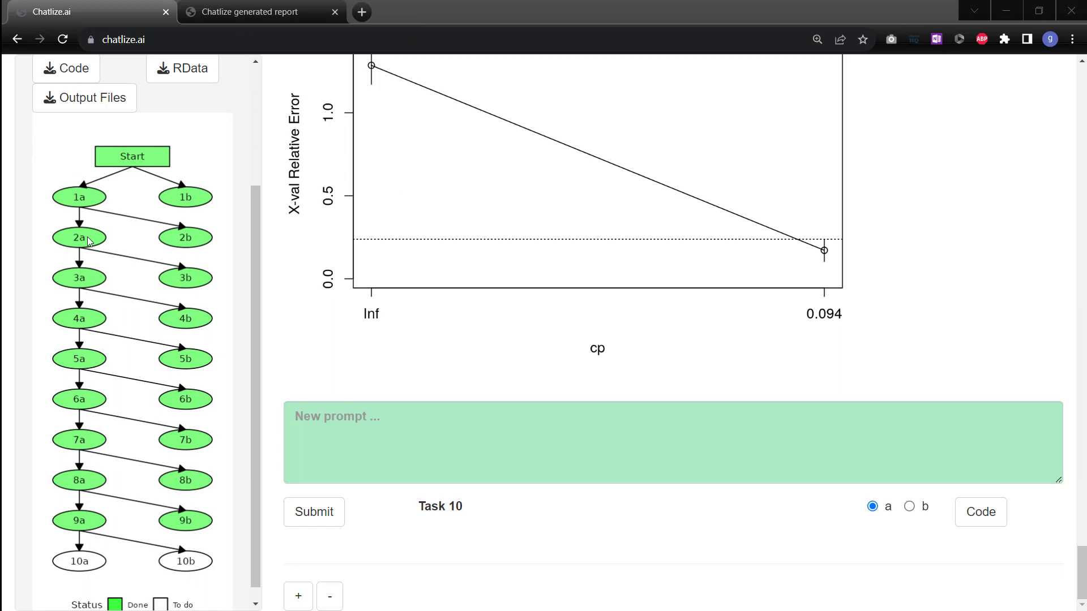
mouse_move(95, 310)
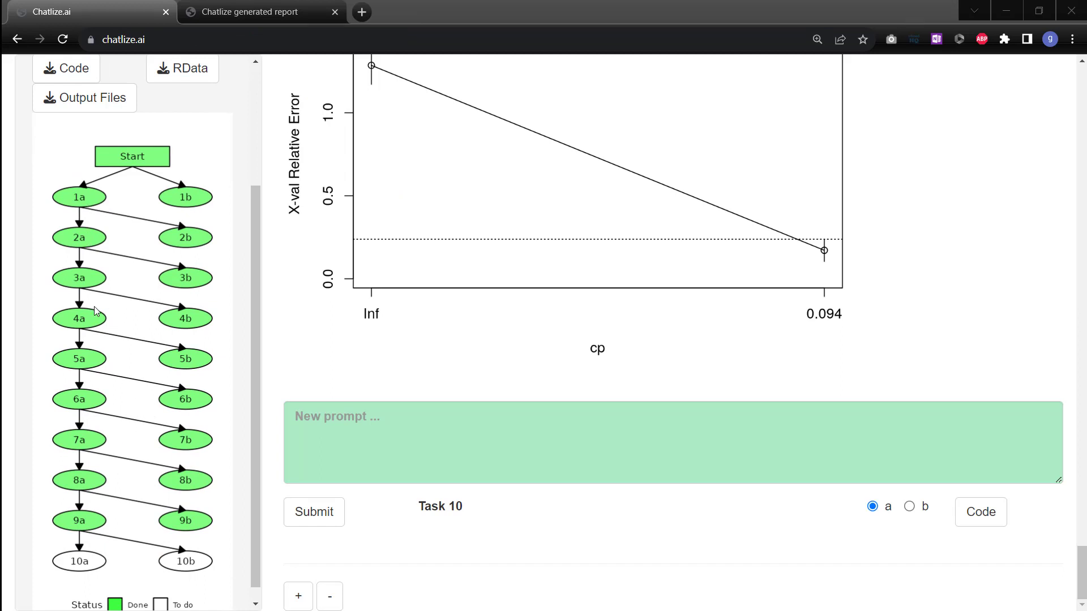
mouse_move(75, 238)
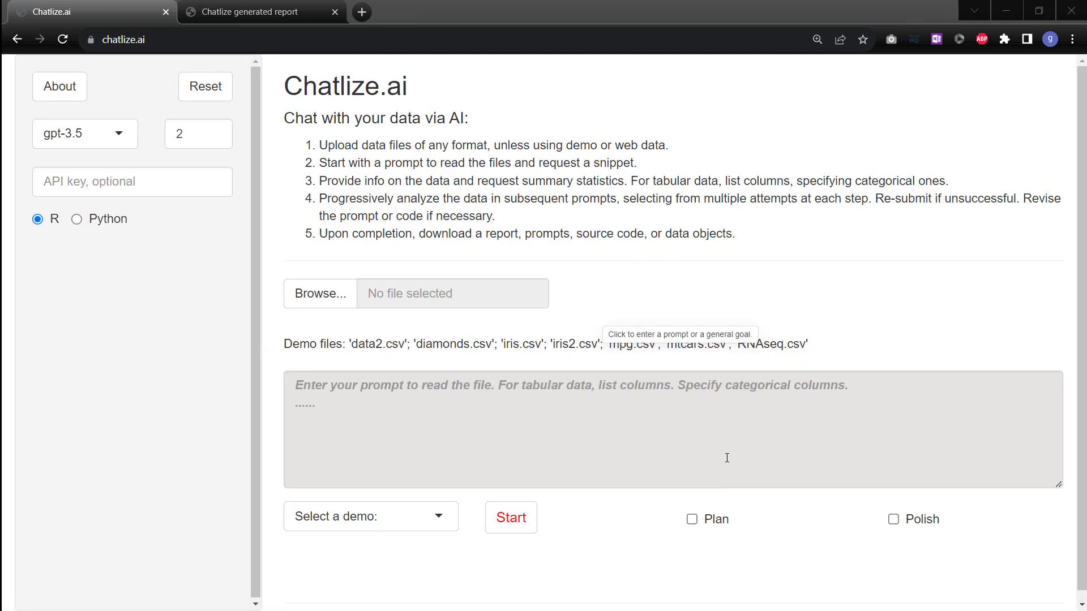
mouse_move(734, 525)
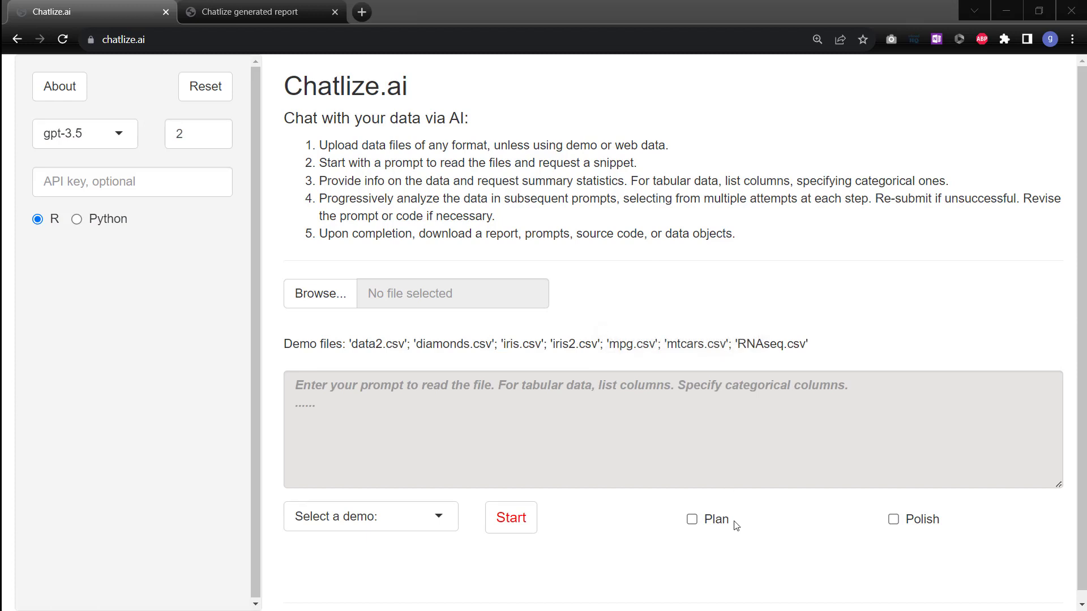
Enable Plan mode, load the Iris EDA demo goal and generate the numbered plan of prompts.
click(691, 519)
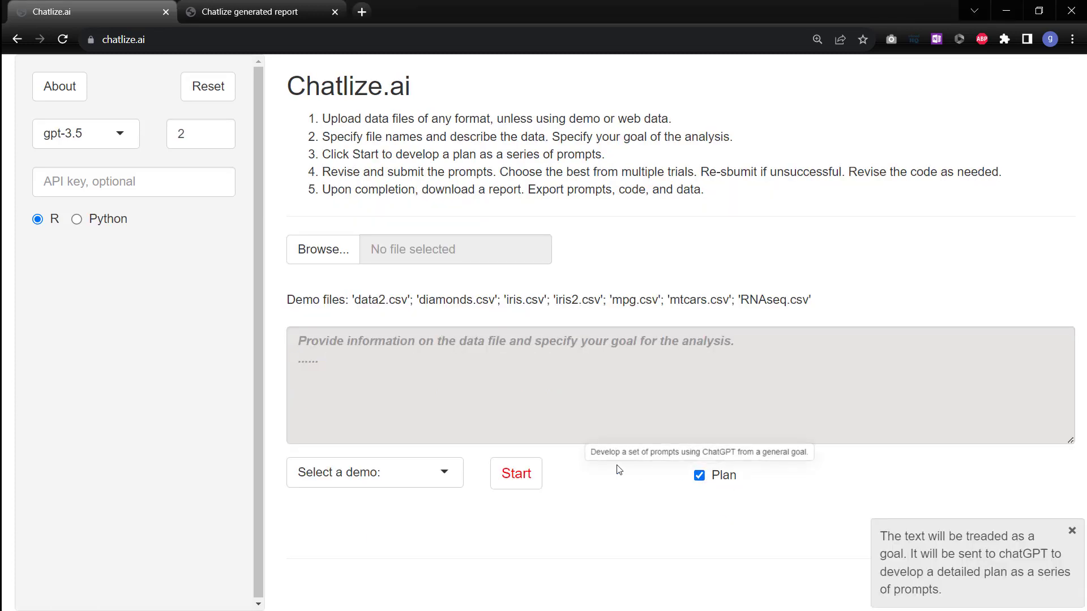
click(374, 472)
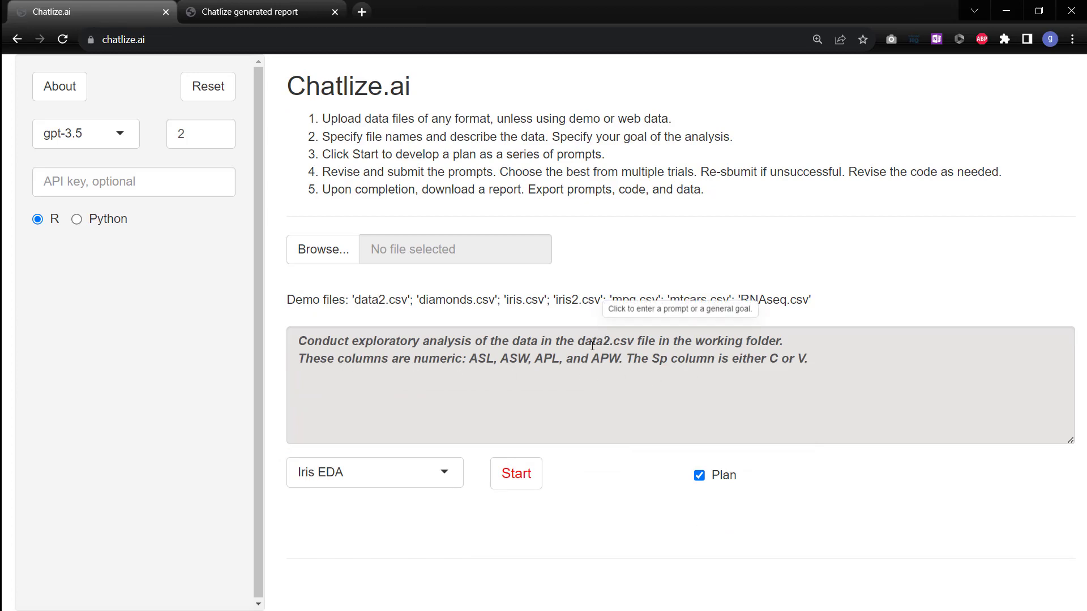
click(516, 473)
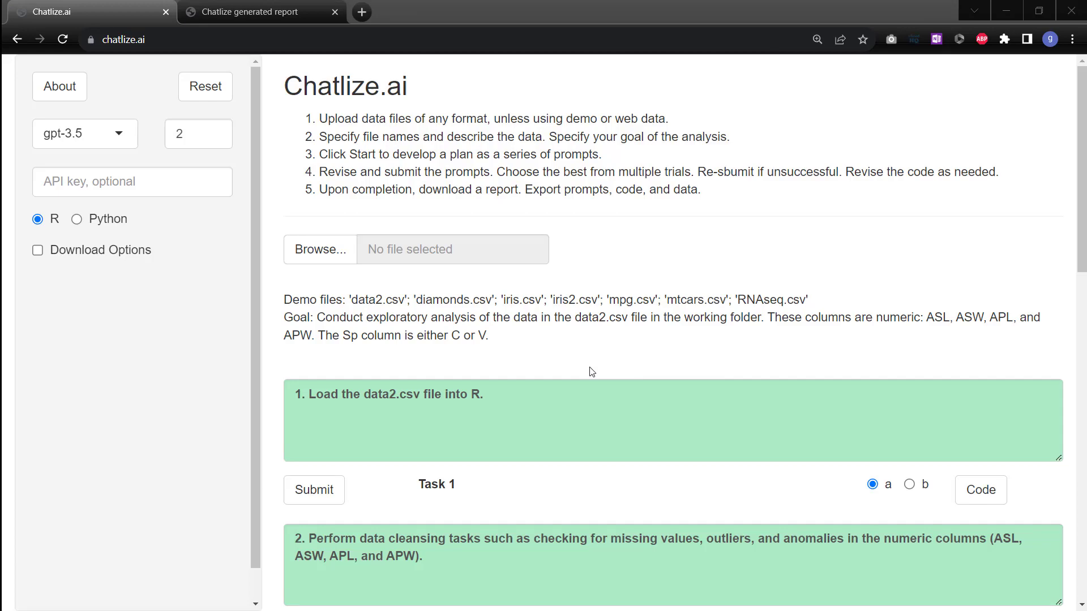
Run the plan tasks loading data2.csv, cleansing it and counting Sp class frequencies.
scroll(down, 3)
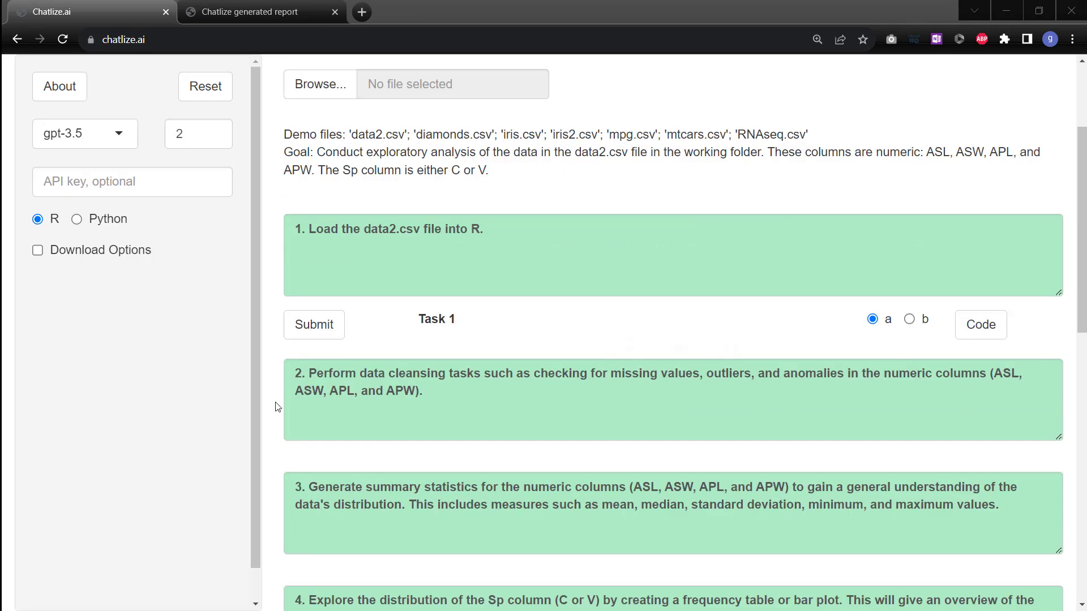
click(313, 324)
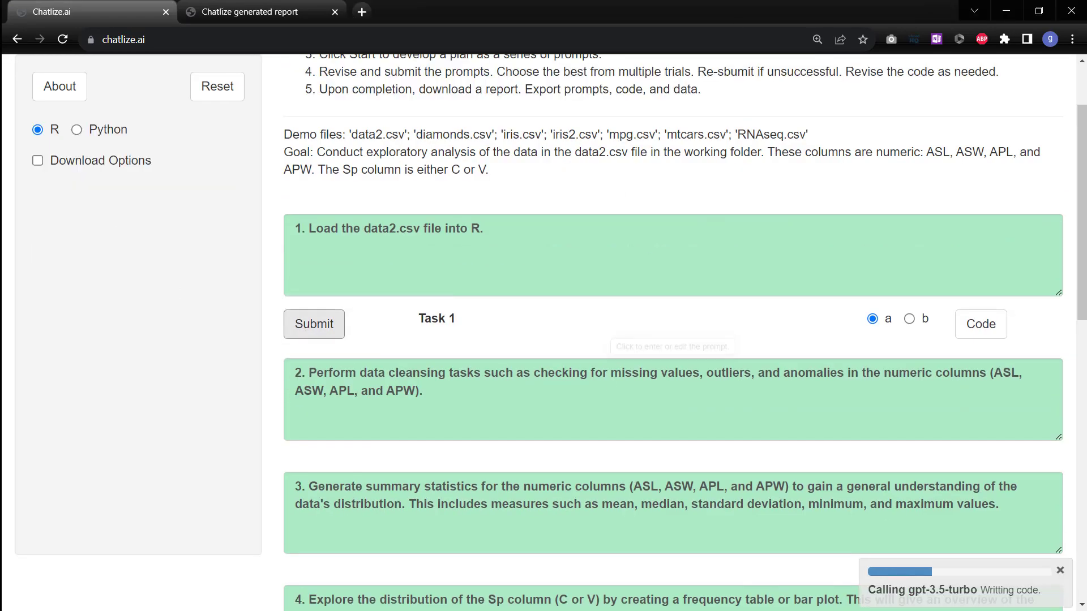
click(314, 324)
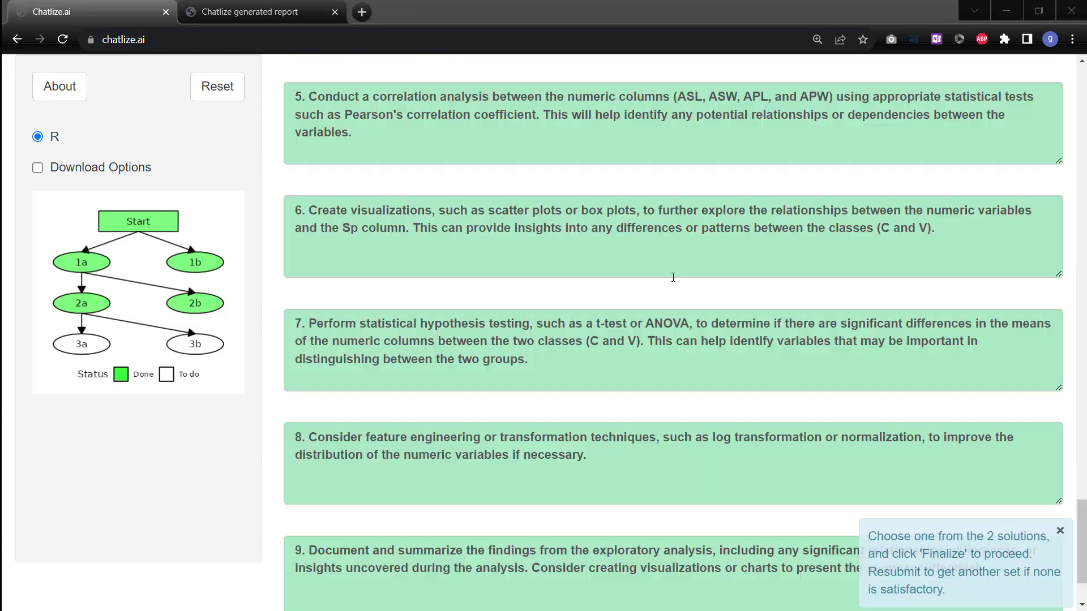
scroll(up, 3)
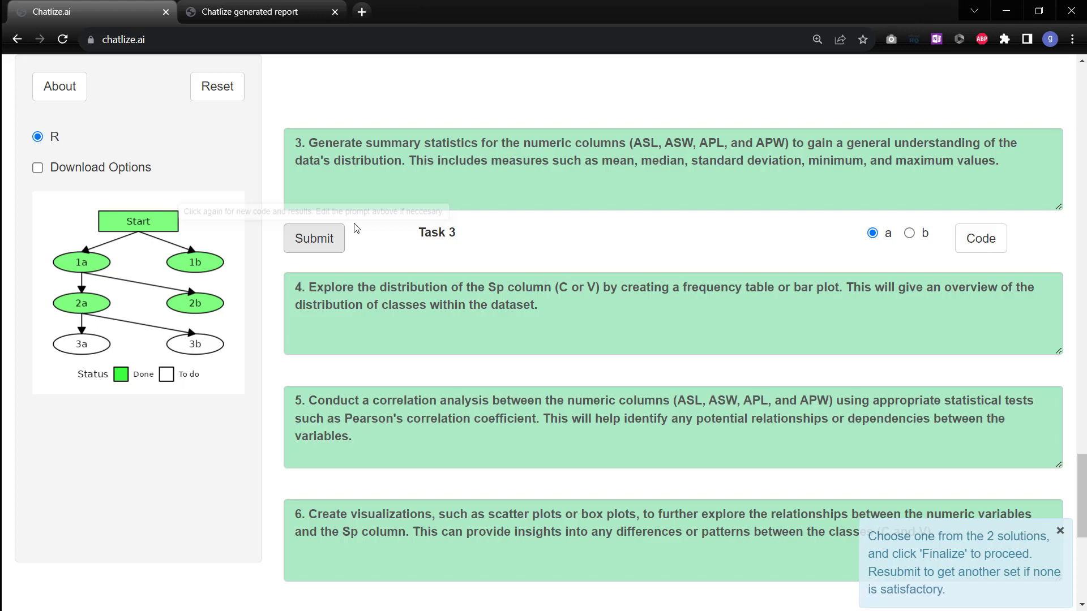
click(314, 239)
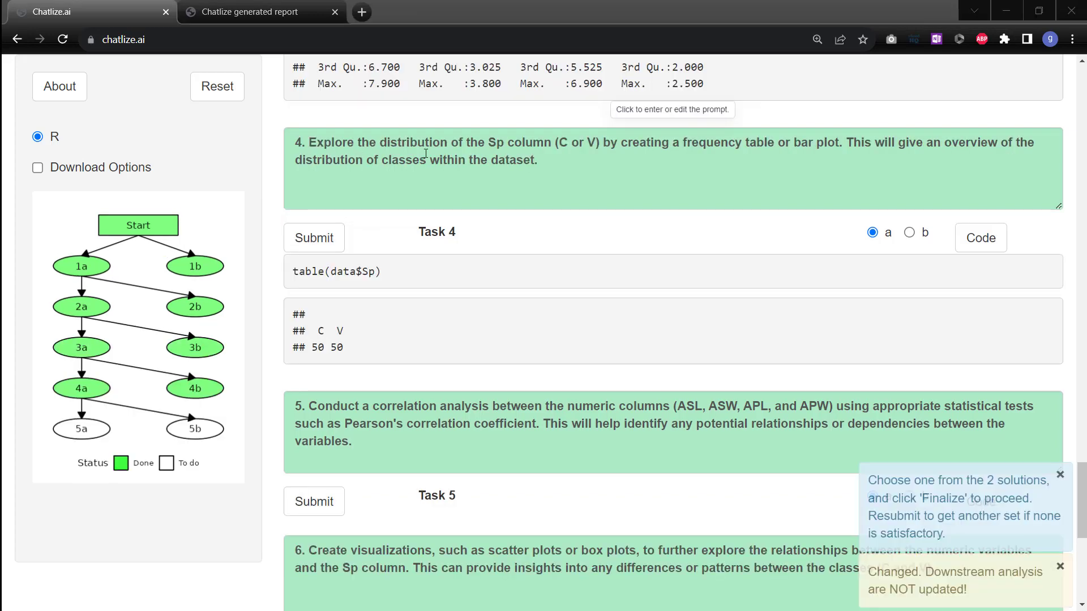
Run the correlation matrix, numeric-column box plots and t-test/ANOVA hypothesis testing tasks.
scroll(down, 3)
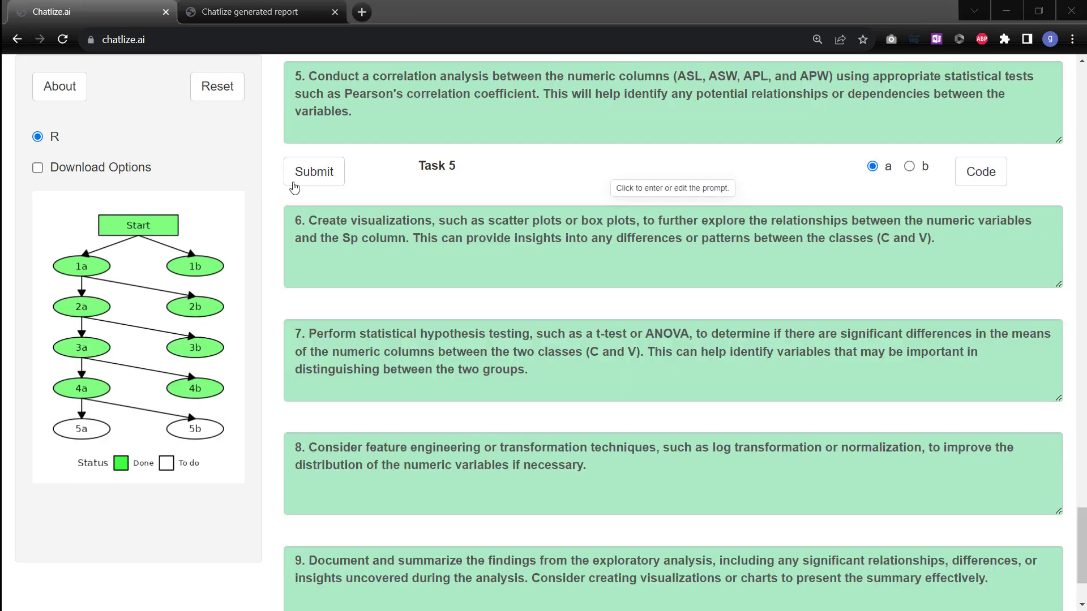
click(314, 171)
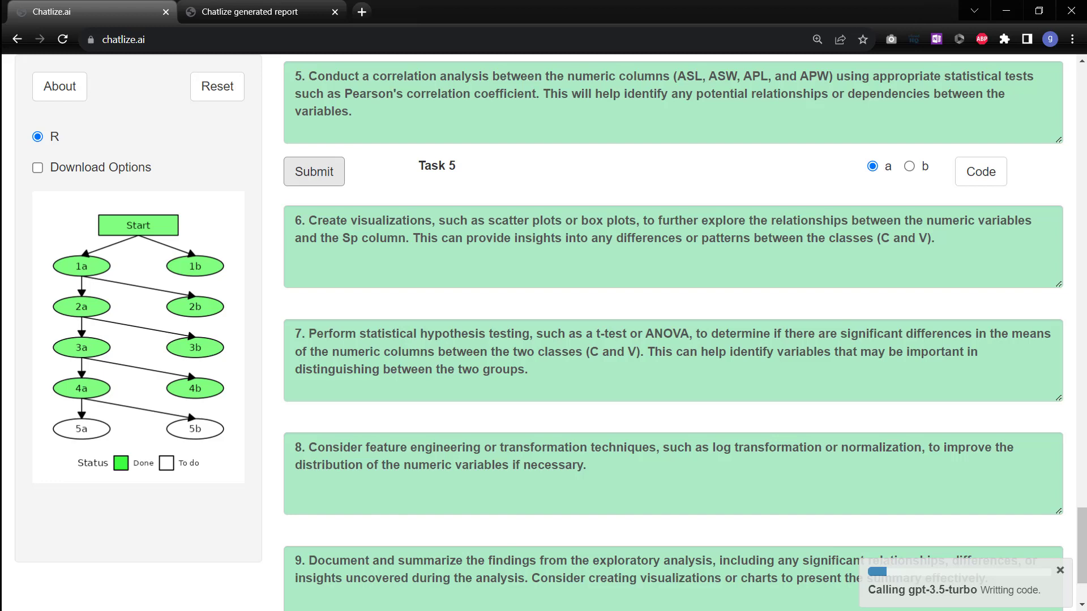
click(313, 171)
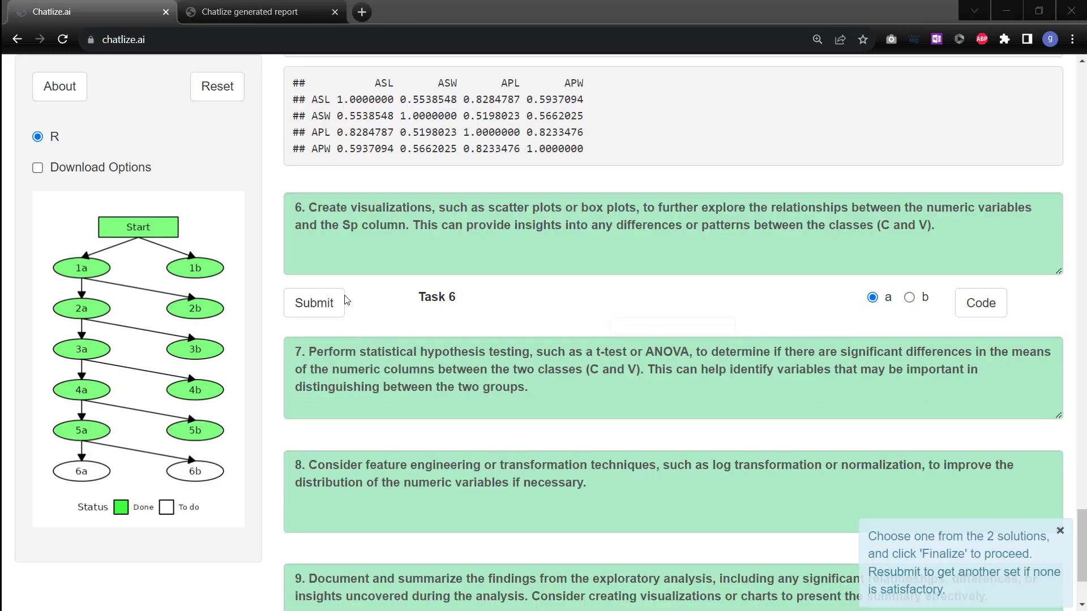
click(314, 304)
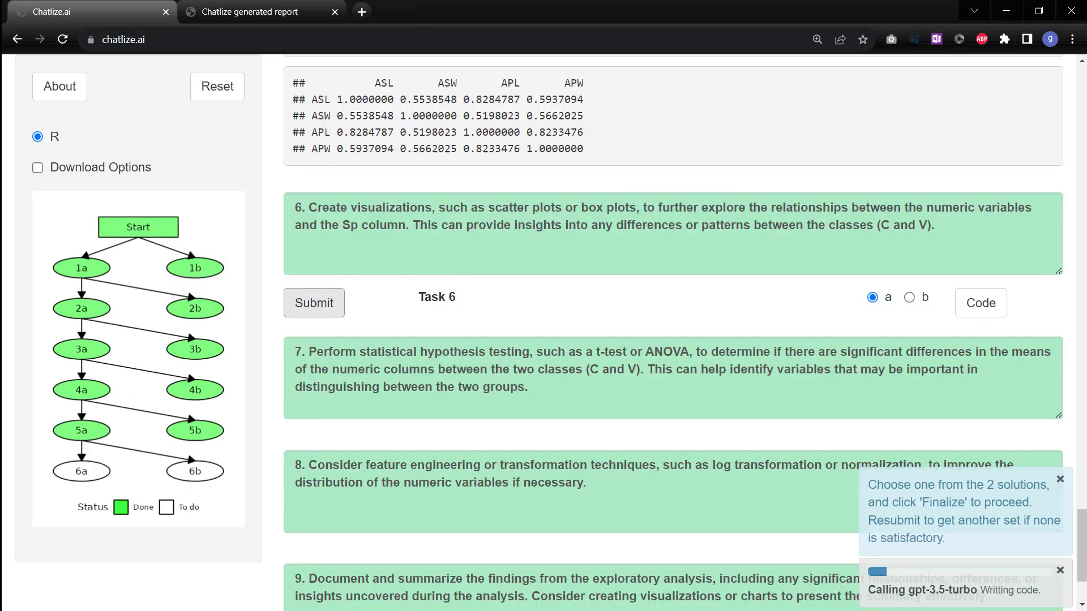
click(314, 302)
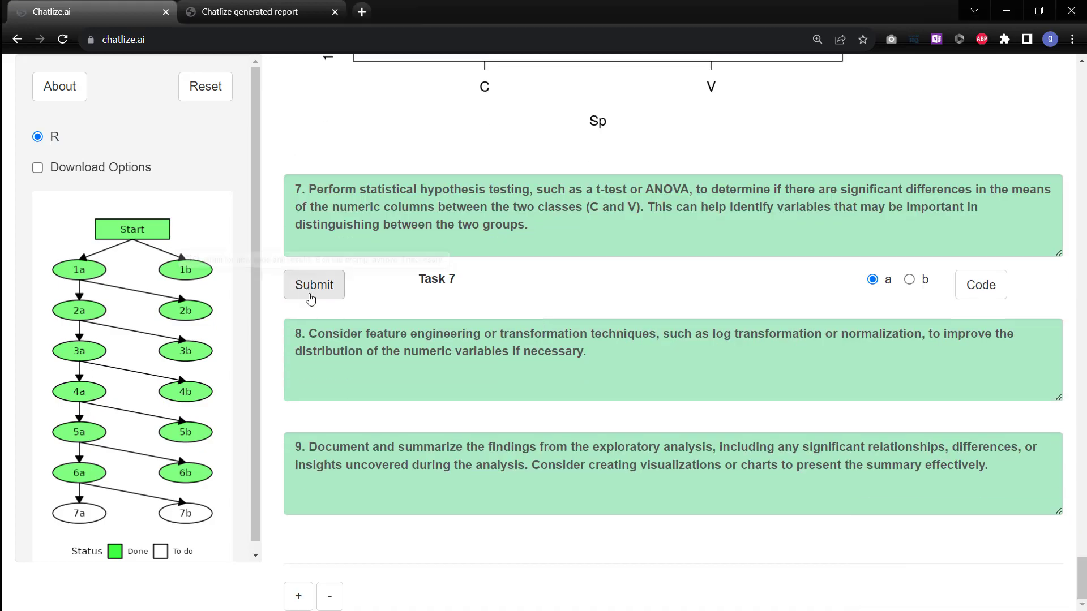
click(314, 284)
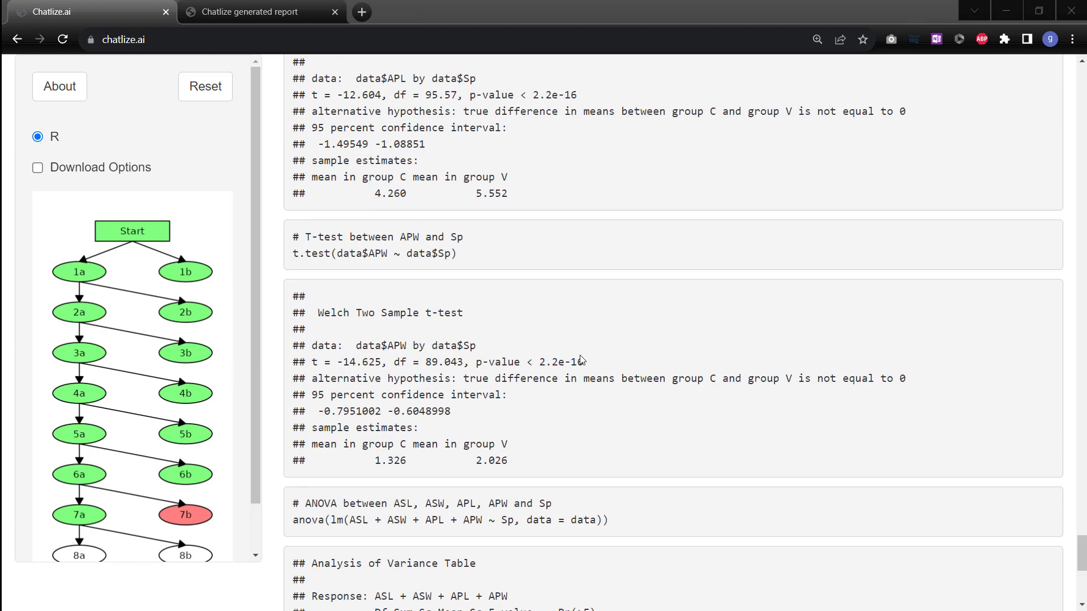
Download the exploratory analysis HTML report.
scroll(up, 3)
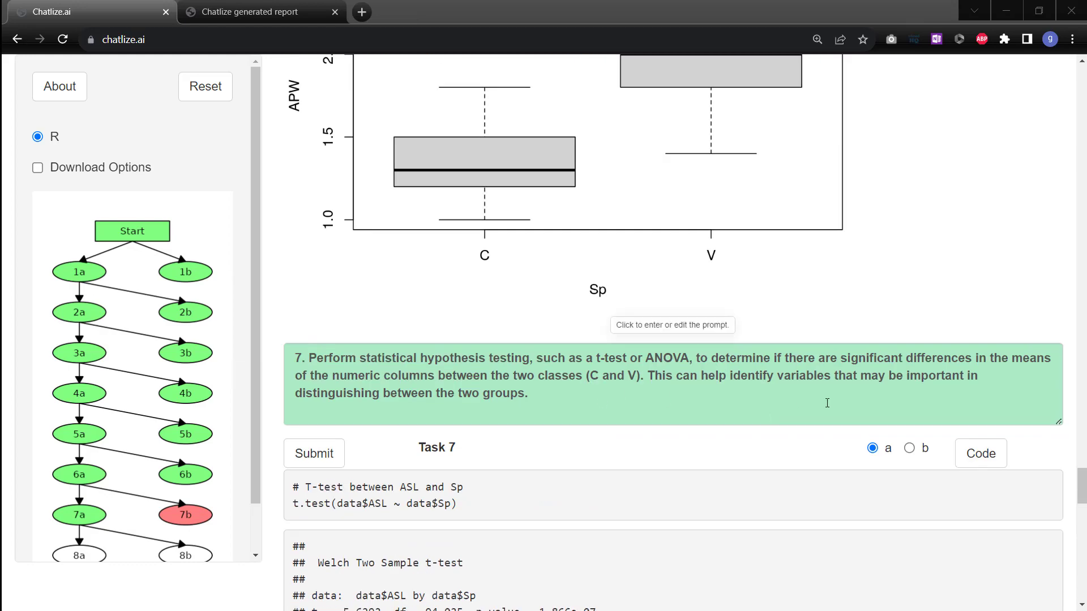
click(38, 168)
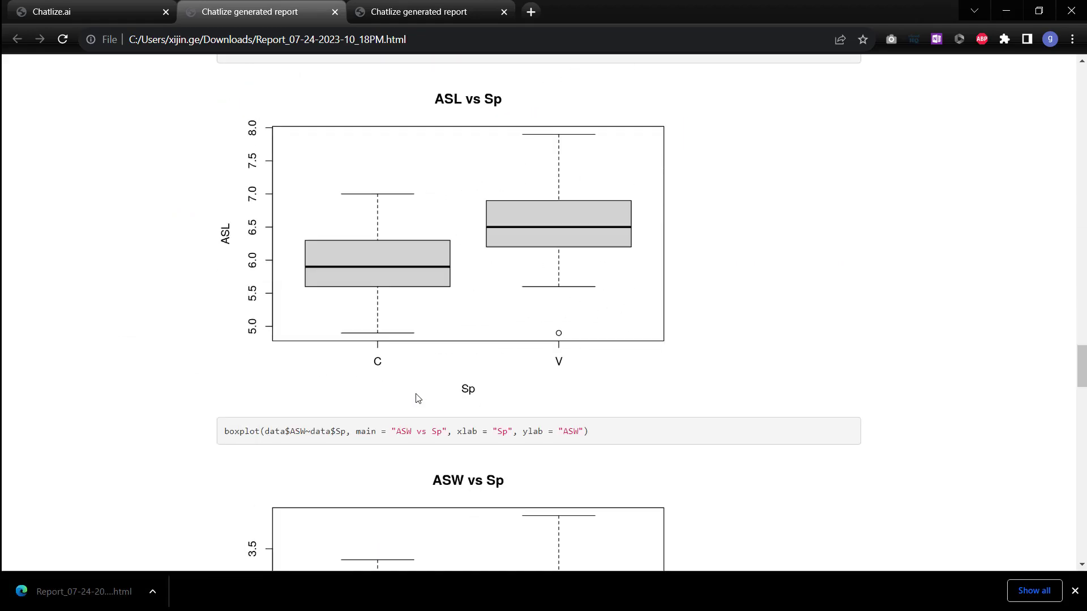
Scroll the downloaded report to the APW t-test and ANOVA table.
scroll(down, 3)
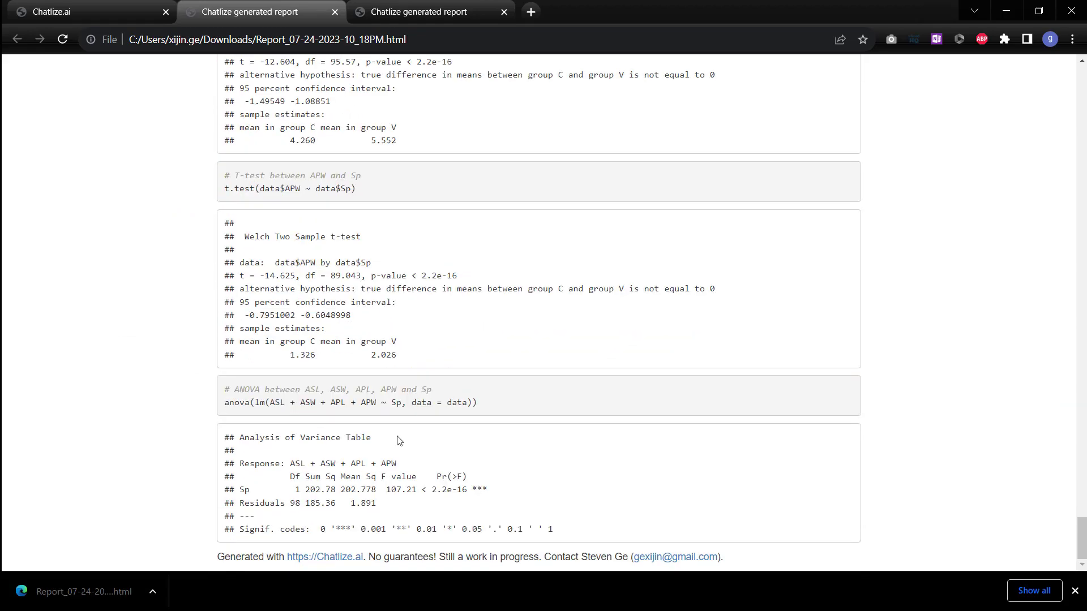